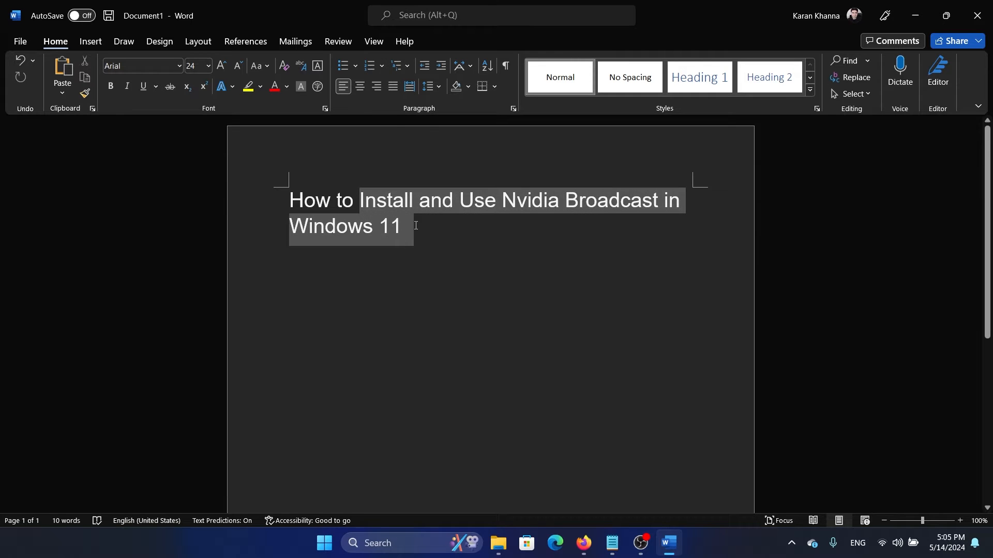
# Step: In Edge, open the 'Broadcasting App for Home Studios & Offices | NVIDIA' result and download the installer
pyautogui.click(394, 313)
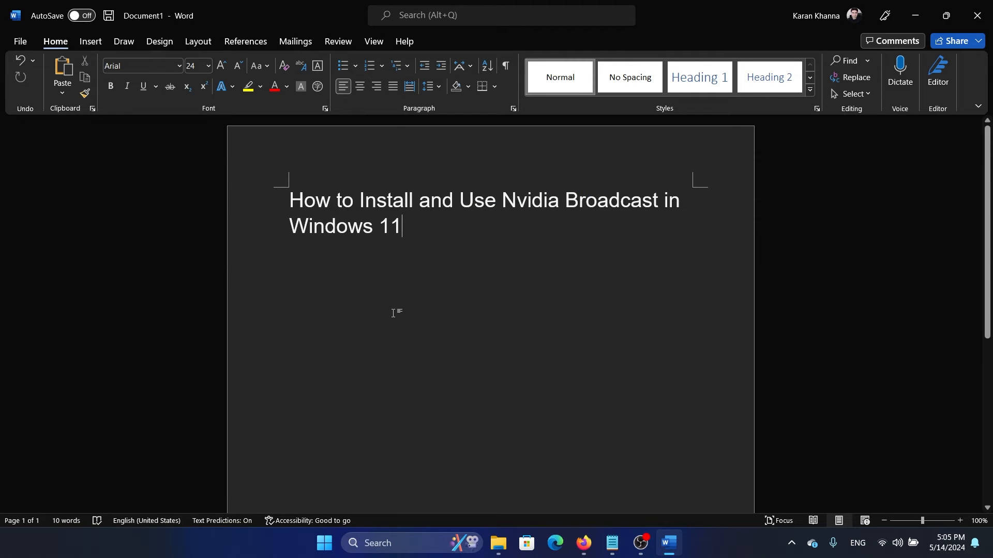
pyautogui.moveTo(468, 379)
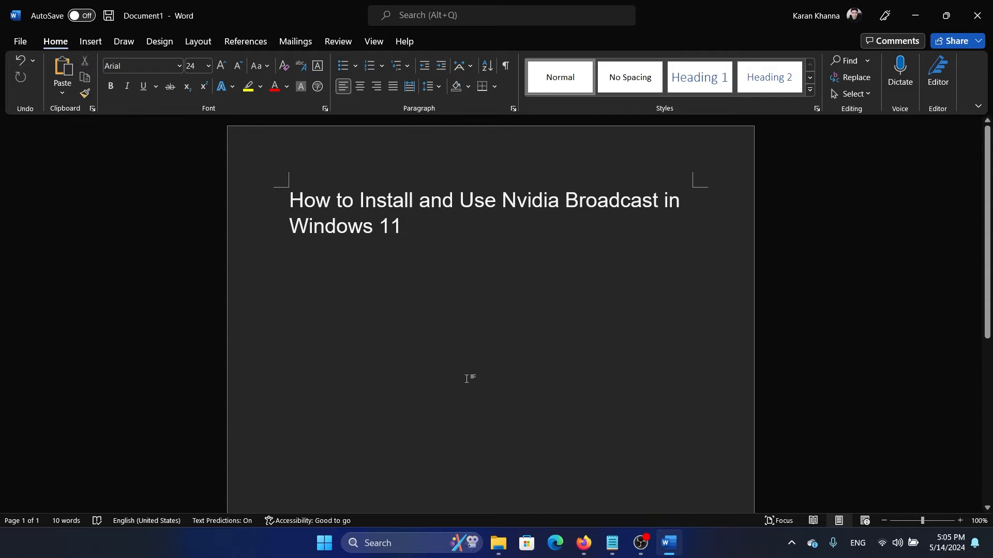
pyautogui.moveTo(554, 547)
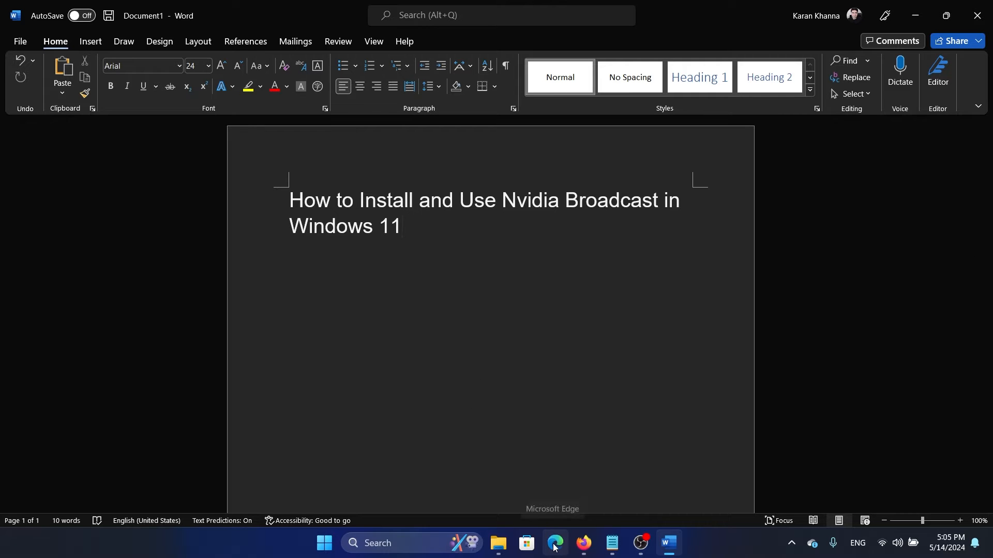
pyautogui.click(555, 543)
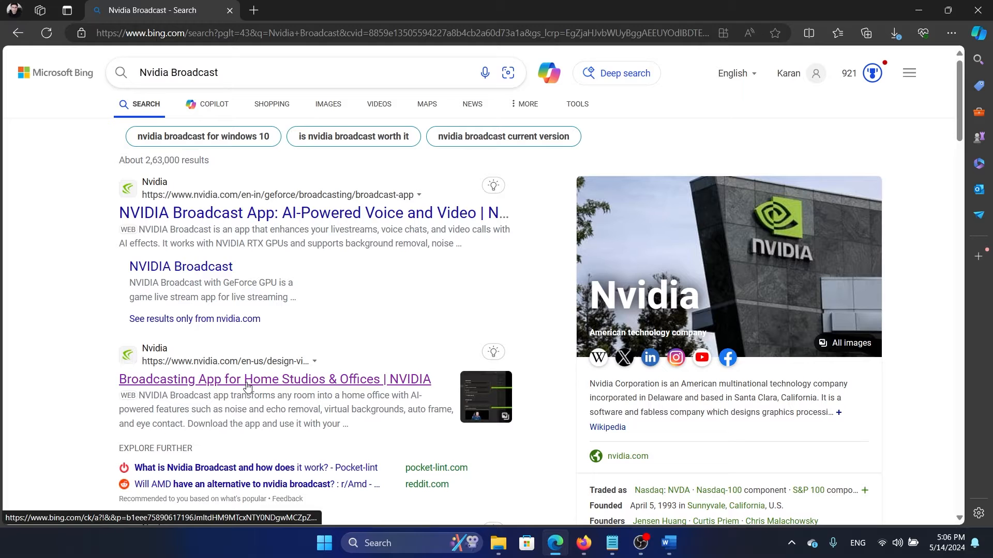
pyautogui.click(274, 379)
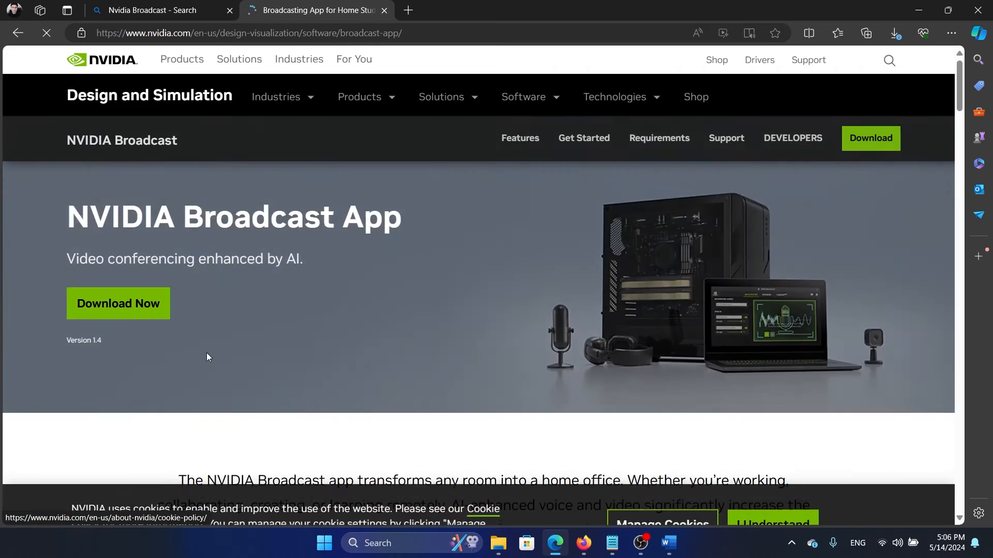
pyautogui.click(893, 33)
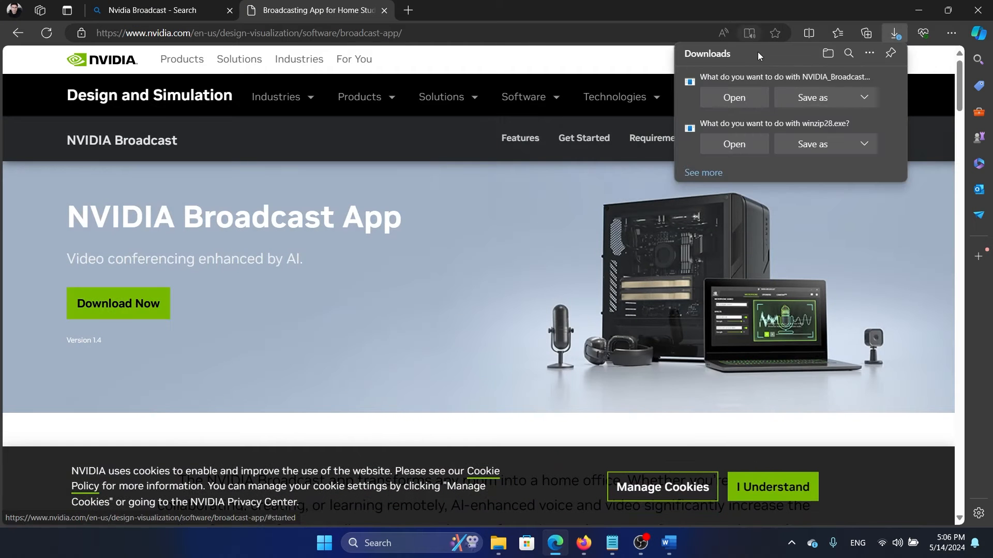
# Step: Run the NVIDIA_Broadcast installer, accept the license, and install version 1.4.0.29 using Express
pyautogui.click(733, 98)
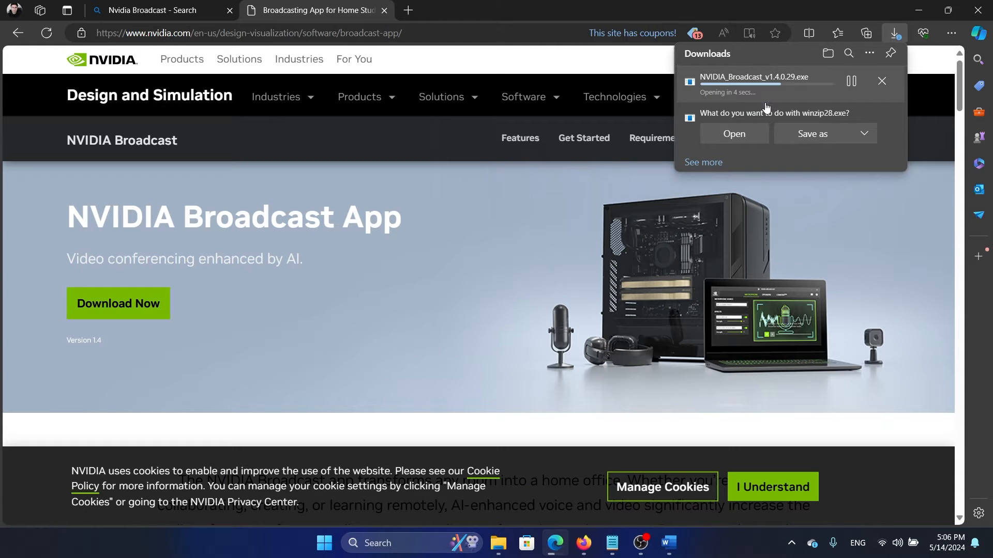
pyautogui.moveTo(756, 86)
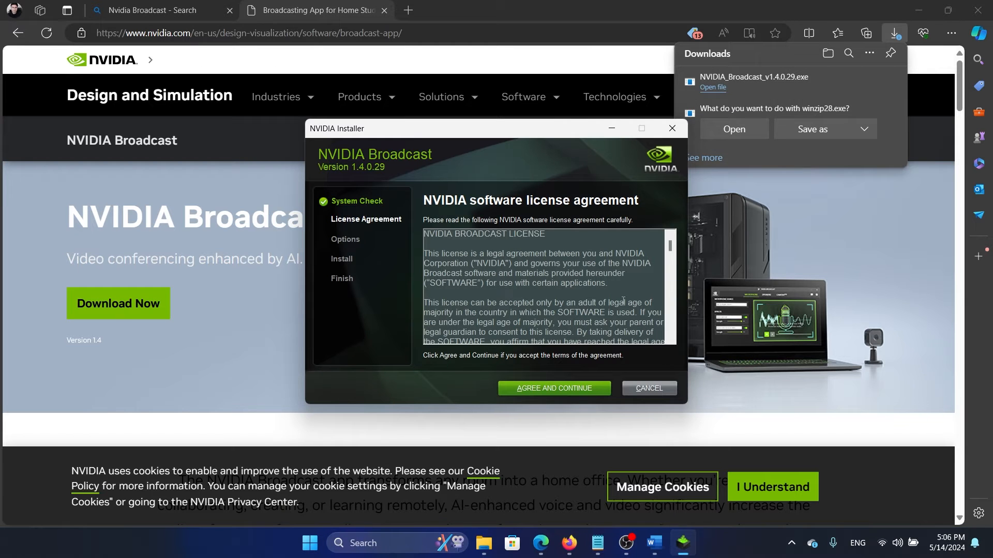
pyautogui.click(553, 388)
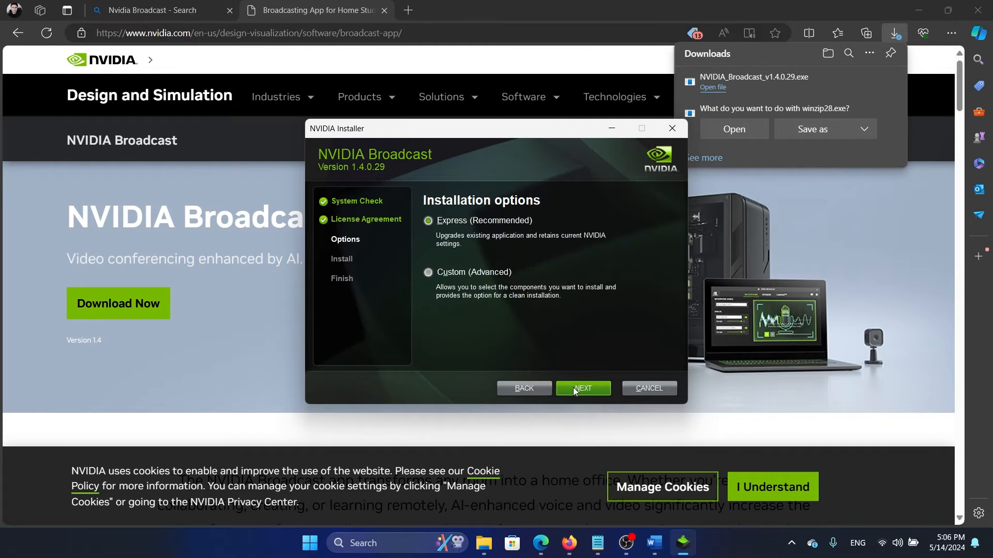
pyautogui.click(581, 388)
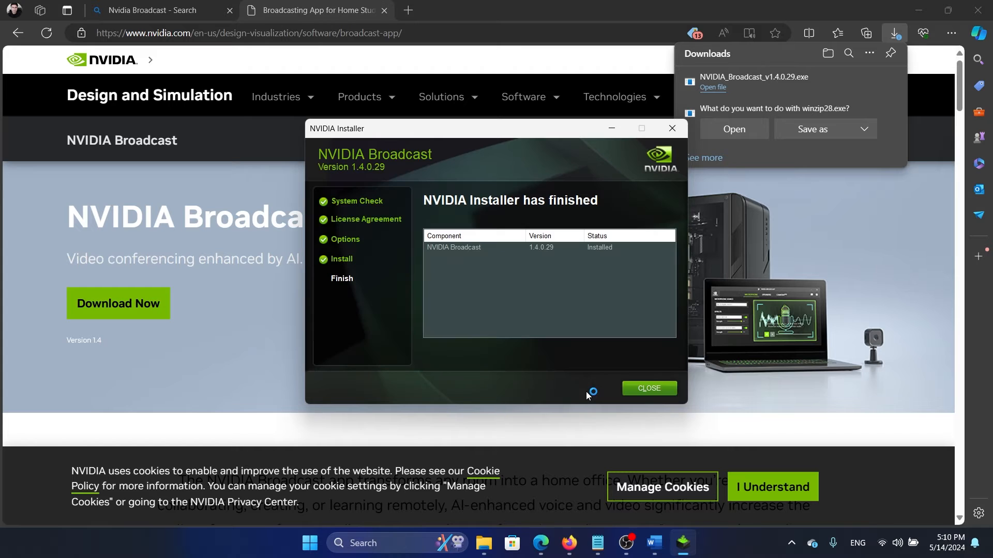
pyautogui.moveTo(623, 272)
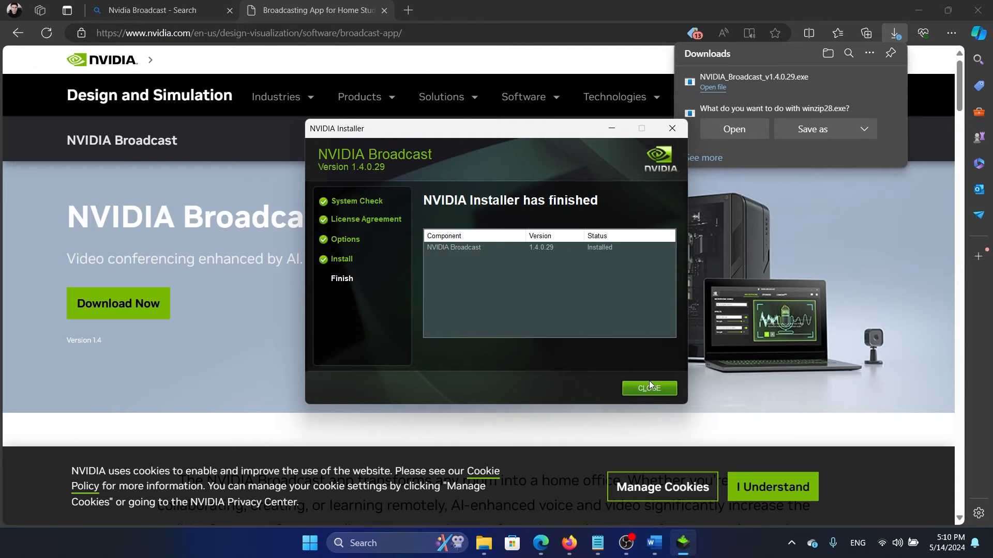
# Step: Close the finished installer so Broadcast launches, and dismiss the 'Speaker output changed' banner
pyautogui.click(649, 388)
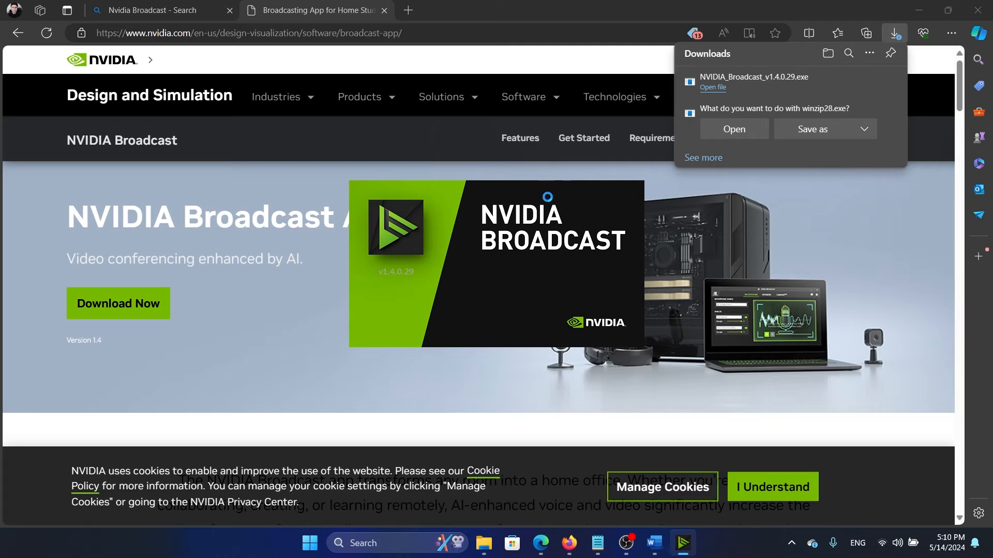
pyautogui.moveTo(546, 214)
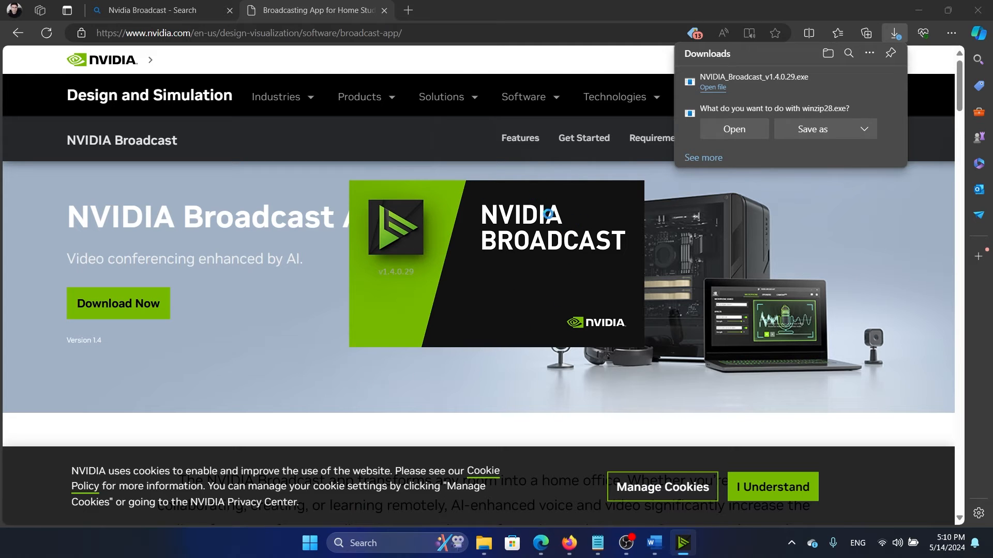
pyautogui.moveTo(471, 248)
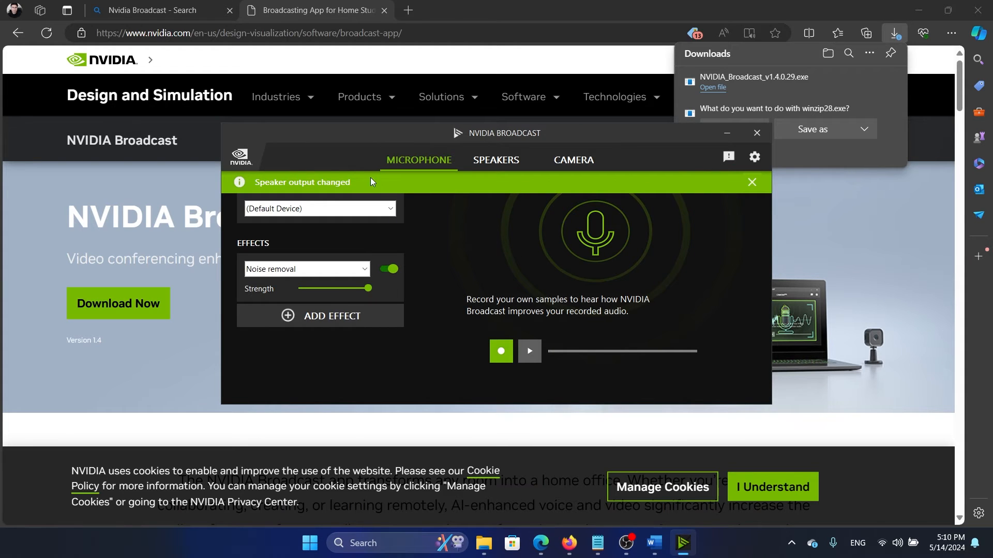
pyautogui.click(752, 183)
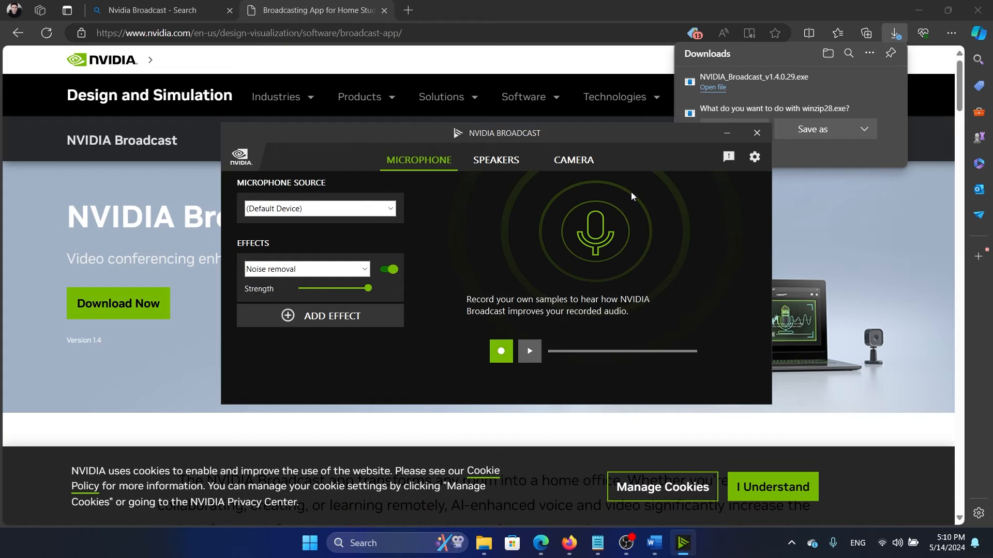
pyautogui.moveTo(441, 195)
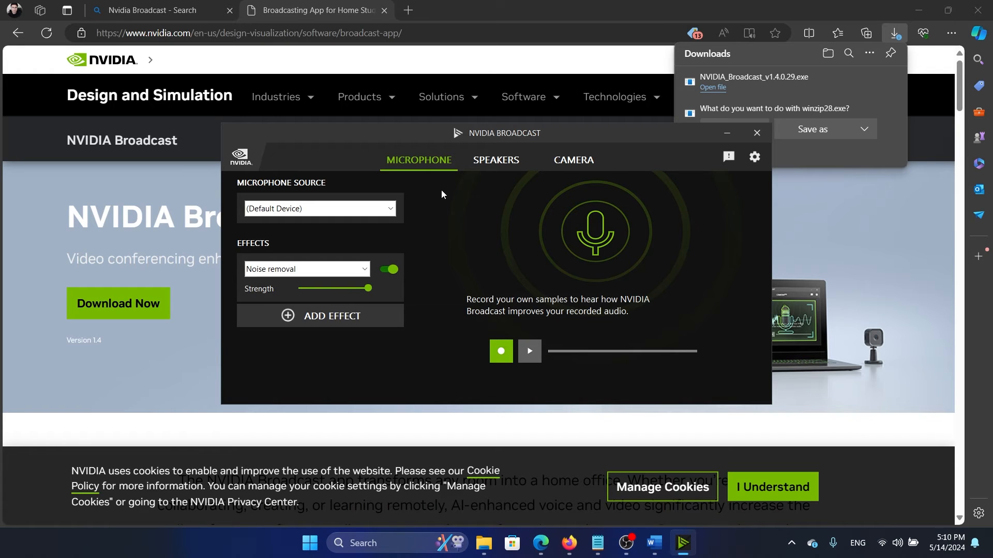
pyautogui.moveTo(496, 160)
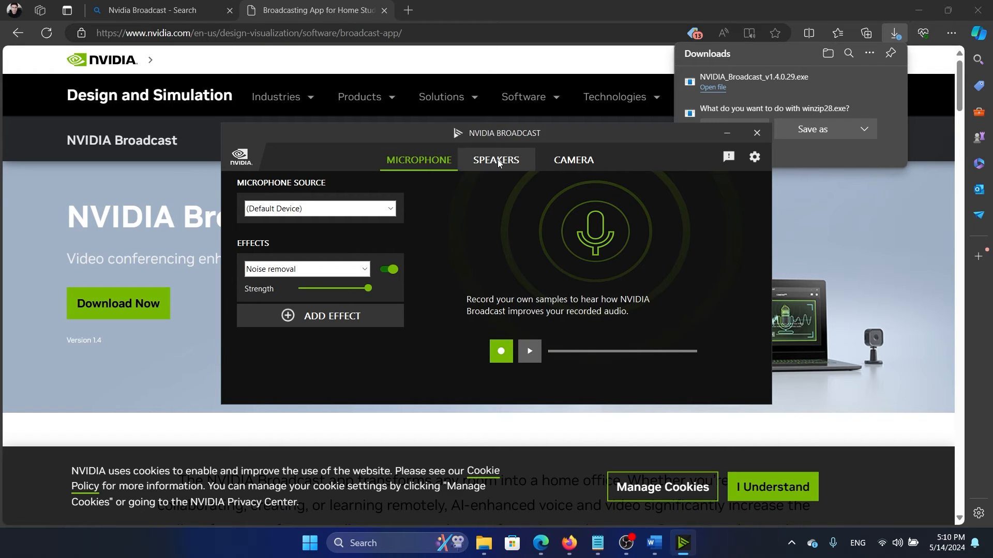
# Step: Choose USB Condenser Microphone as the microphone source, keeping Noise removal as the effect
pyautogui.click(496, 160)
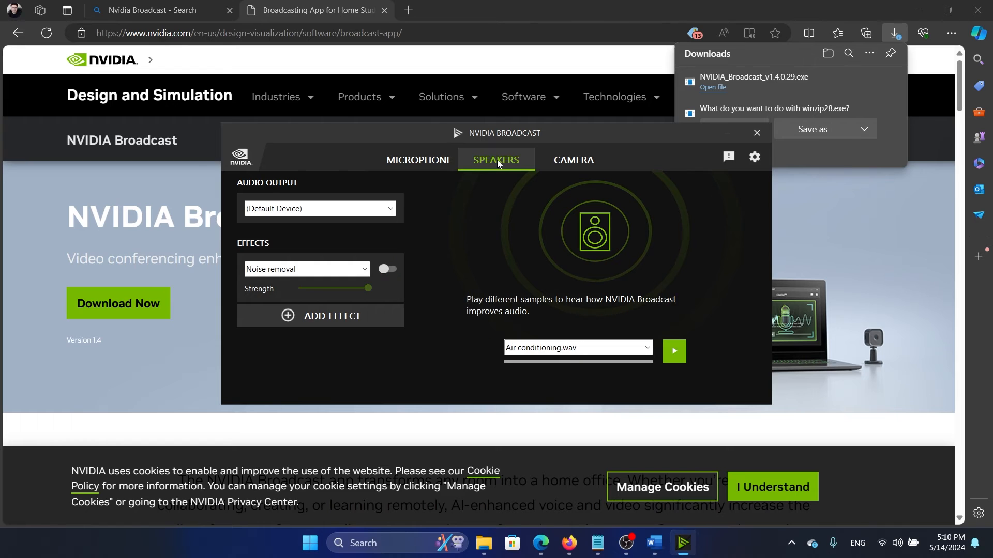
pyautogui.moveTo(353, 207)
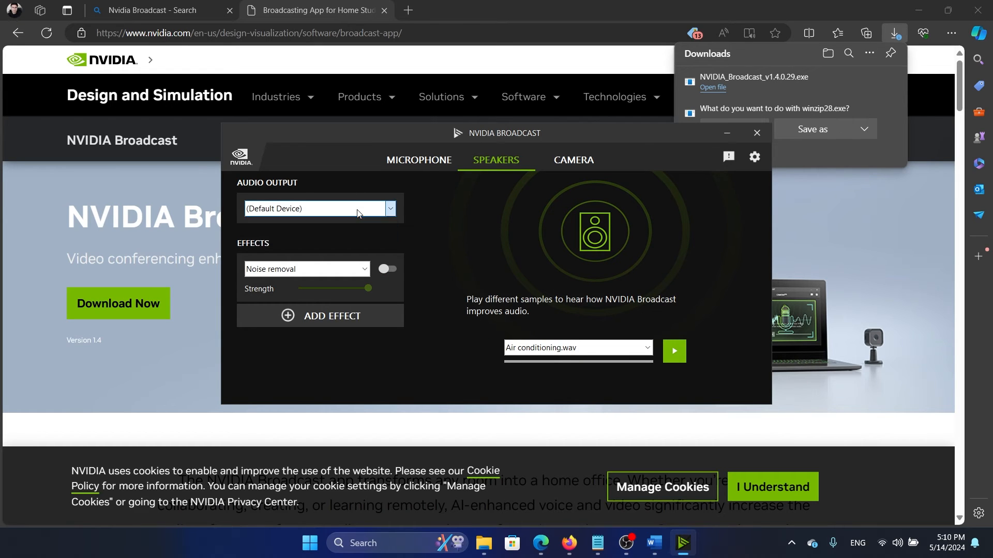
pyautogui.click(418, 160)
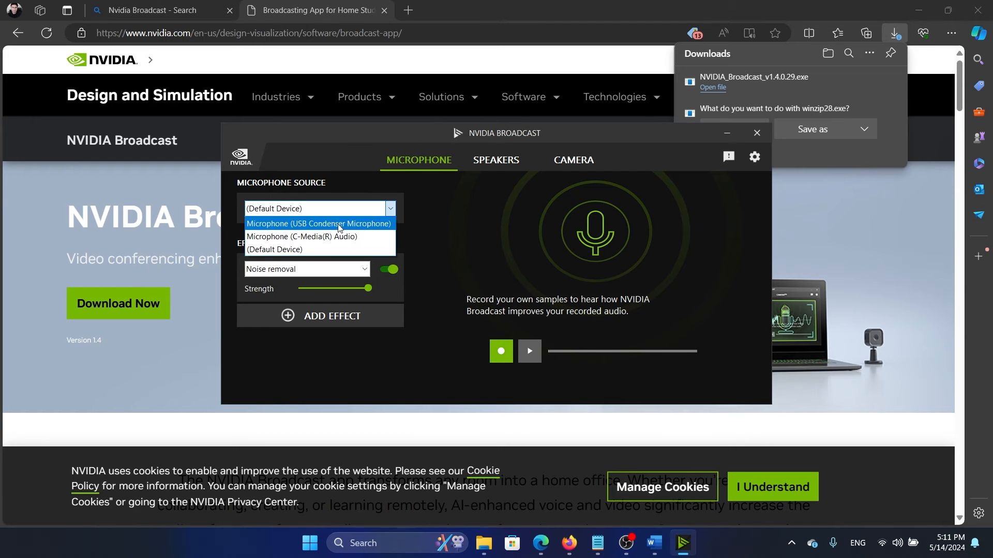
pyautogui.click(318, 224)
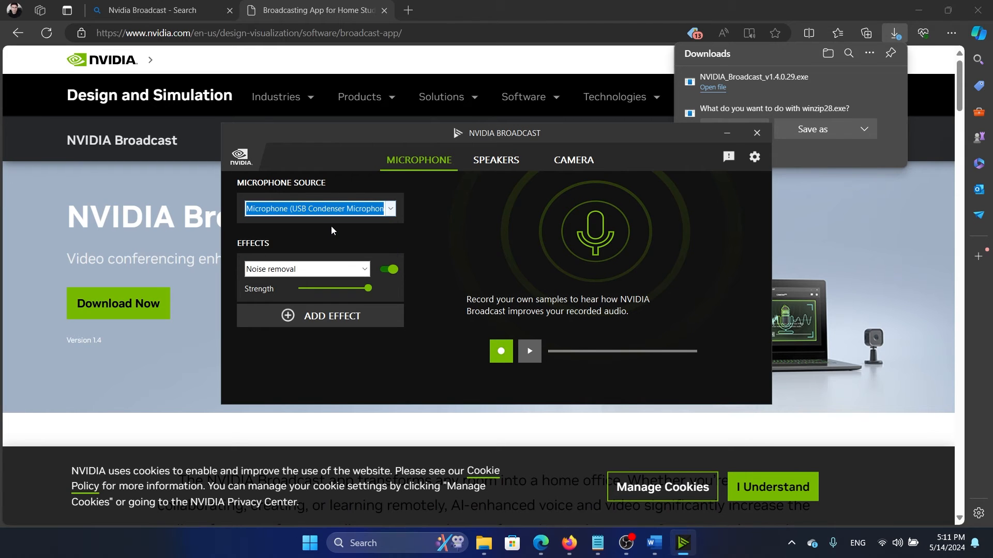
pyautogui.moveTo(321, 286)
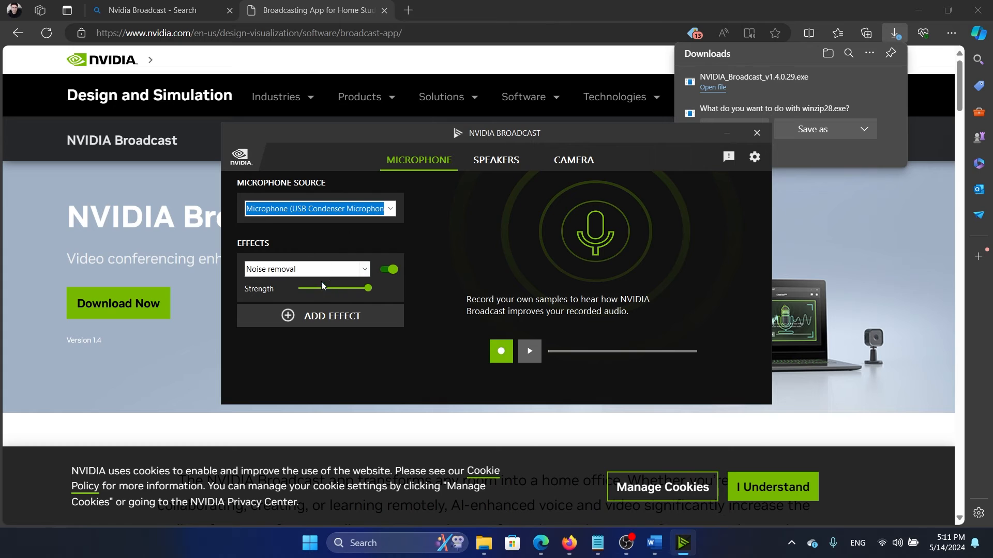
pyautogui.click(306, 268)
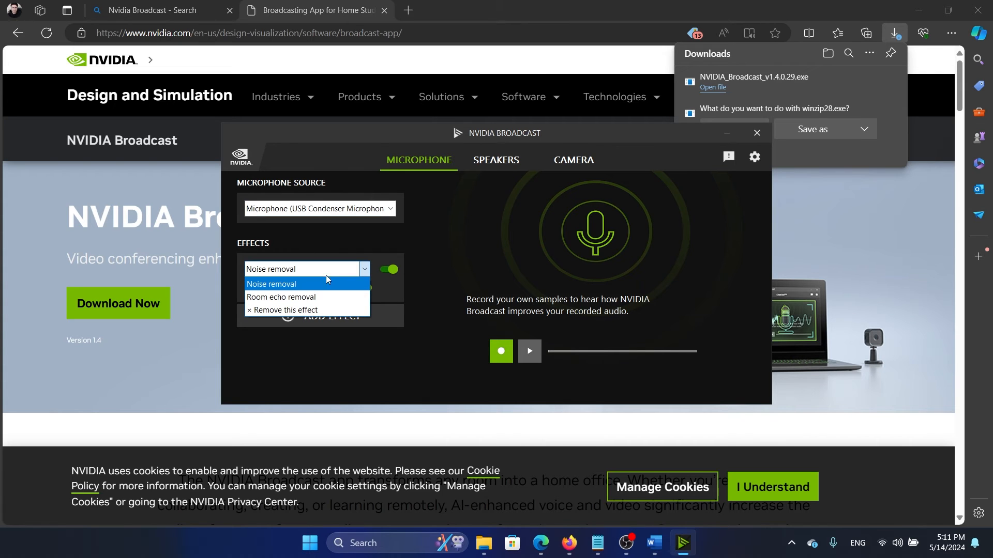
pyautogui.click(271, 284)
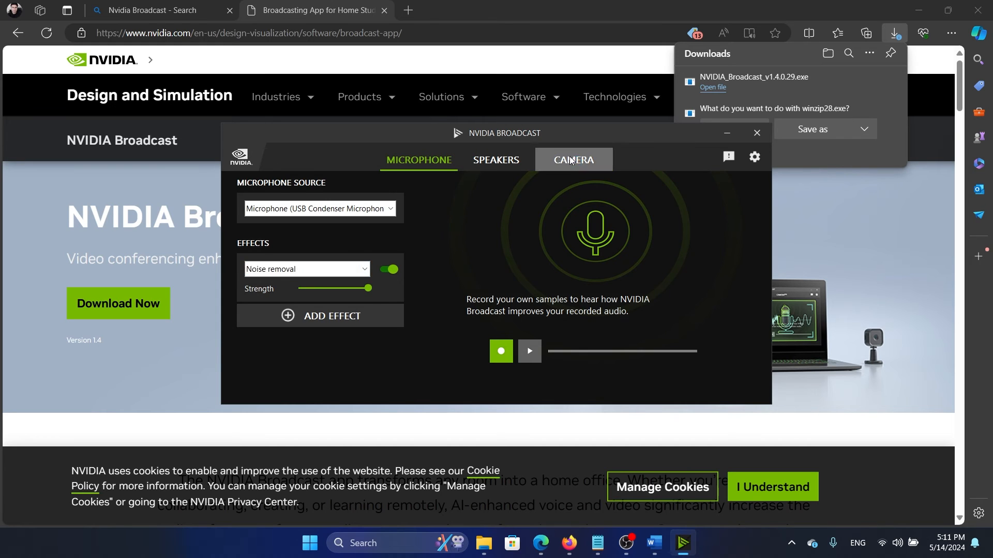
# Step: Confirm USB2.0 HD UVC WebCam and Background blur on the Camera page, then view Speakers
pyautogui.click(572, 160)
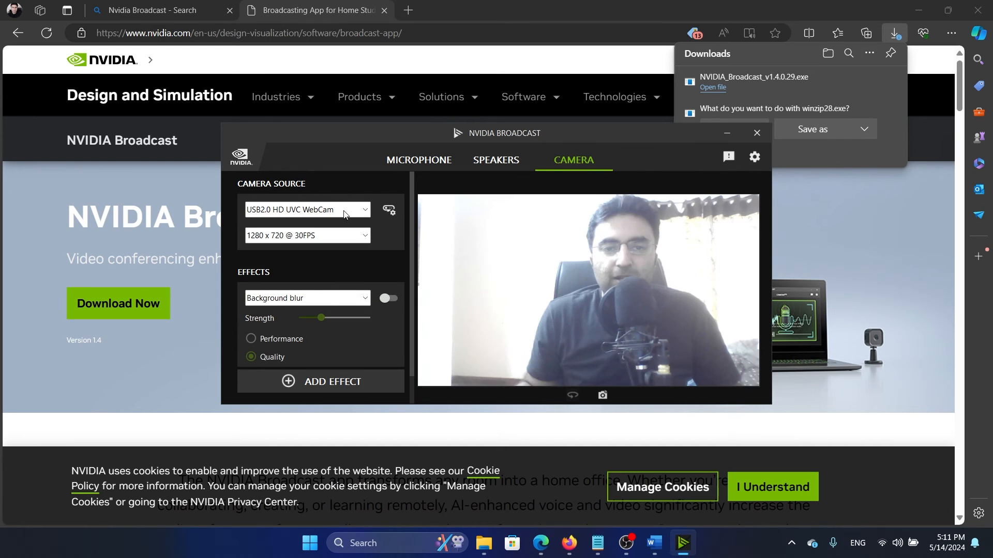
pyautogui.click(364, 210)
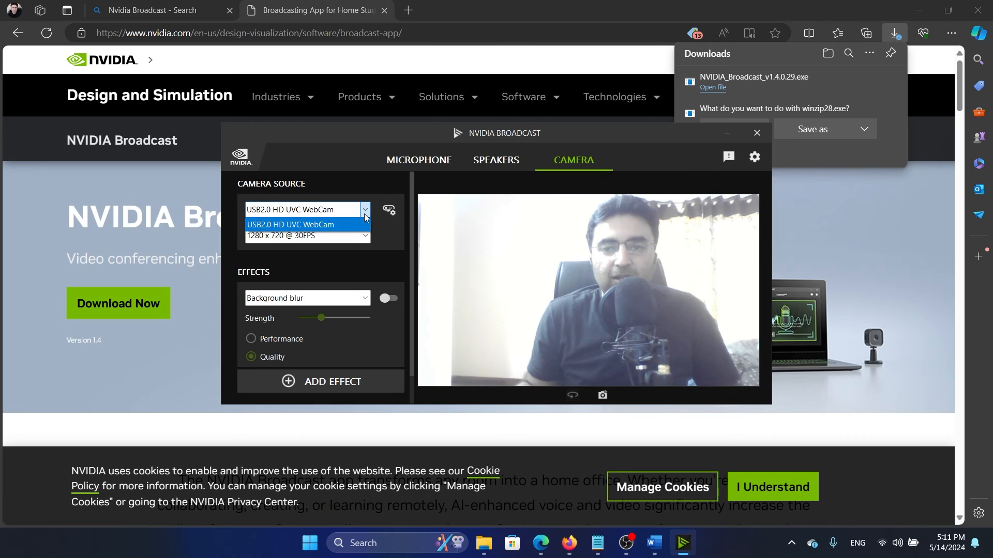
pyautogui.click(290, 224)
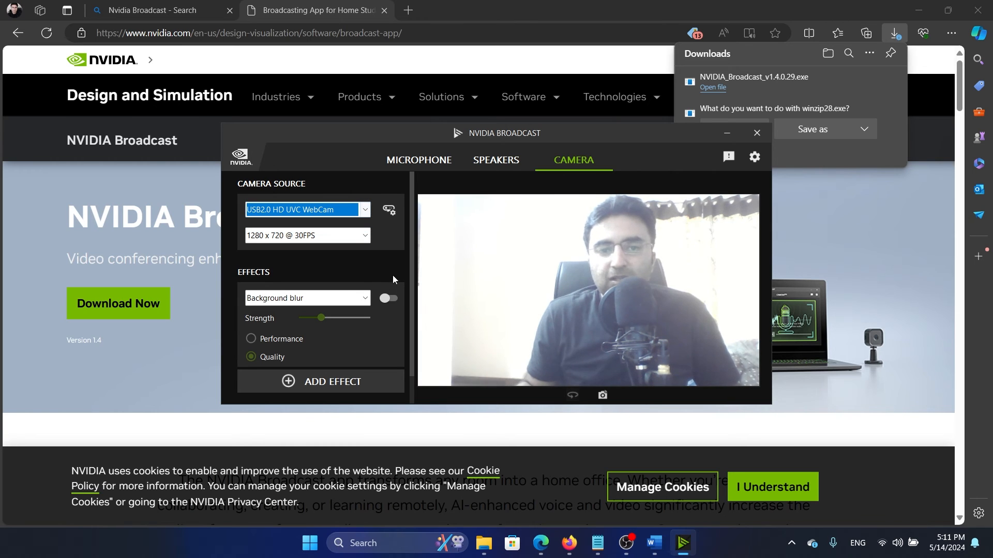
pyautogui.click(364, 299)
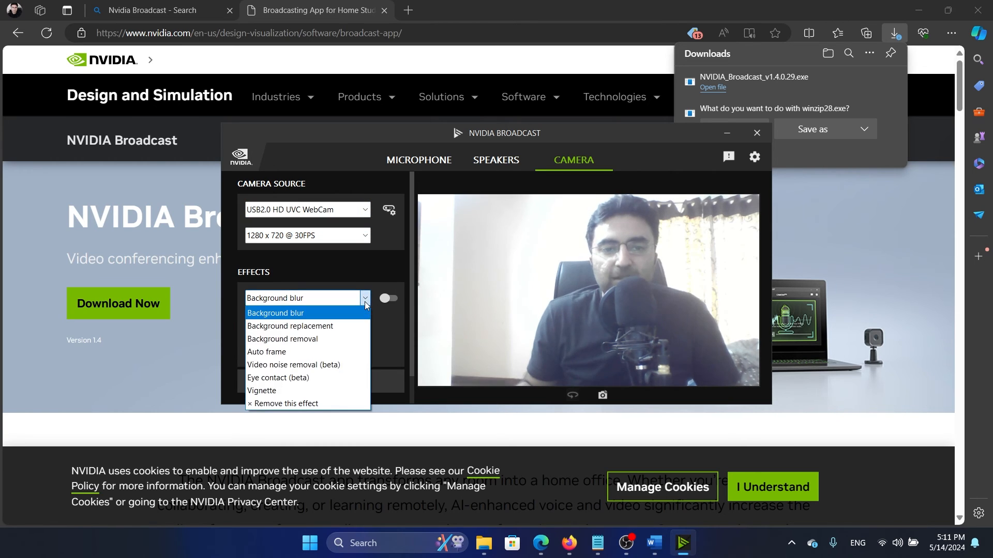
pyautogui.click(275, 313)
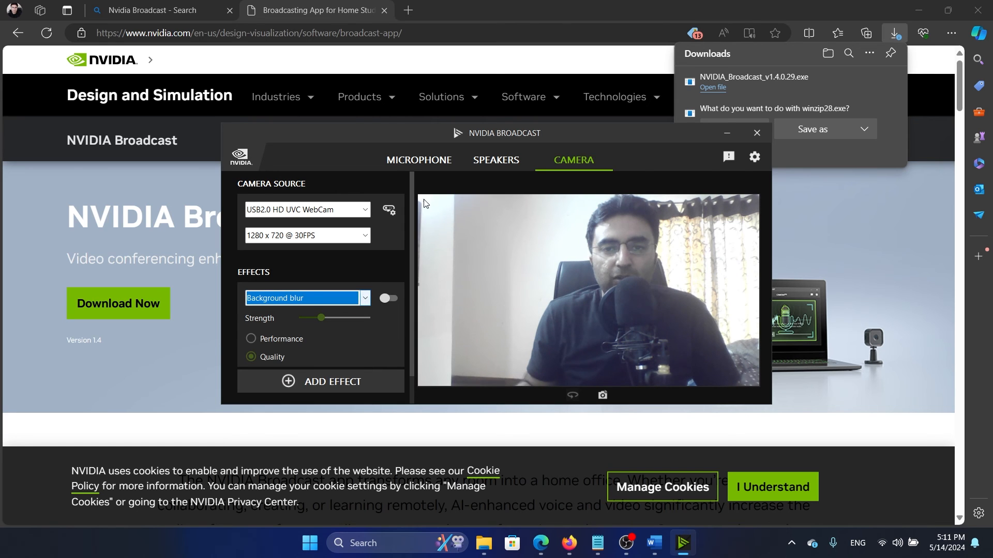
pyautogui.click(495, 160)
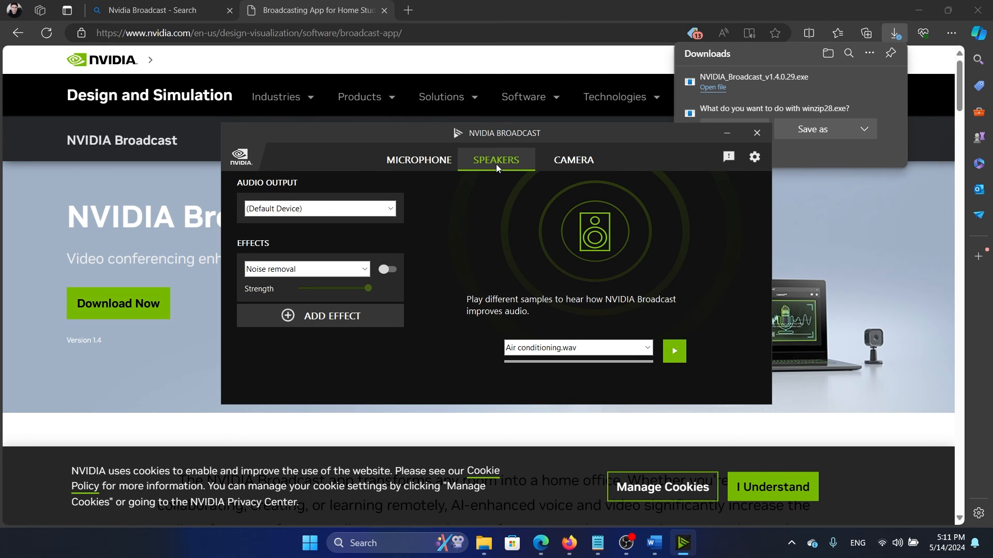